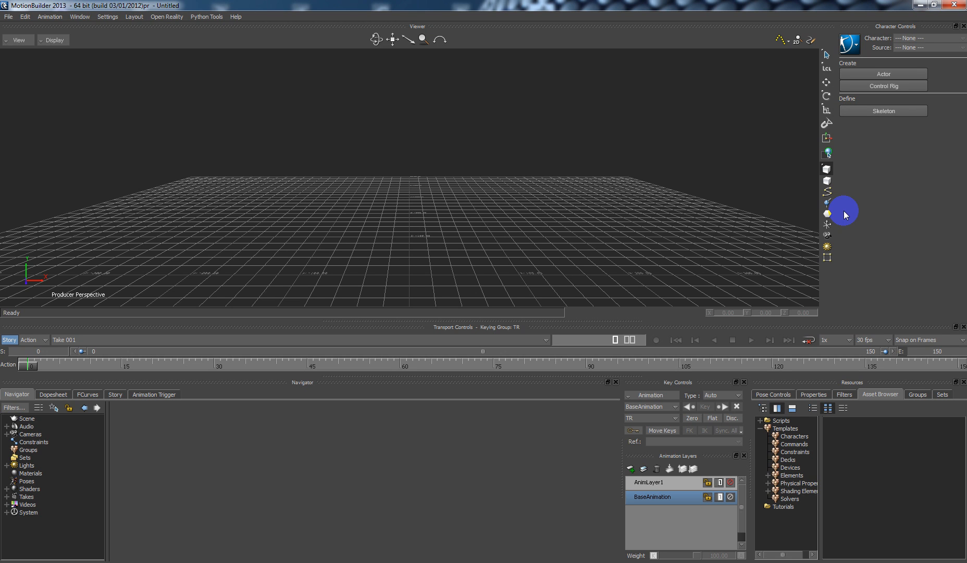
pyautogui.moveTo(757, 237)
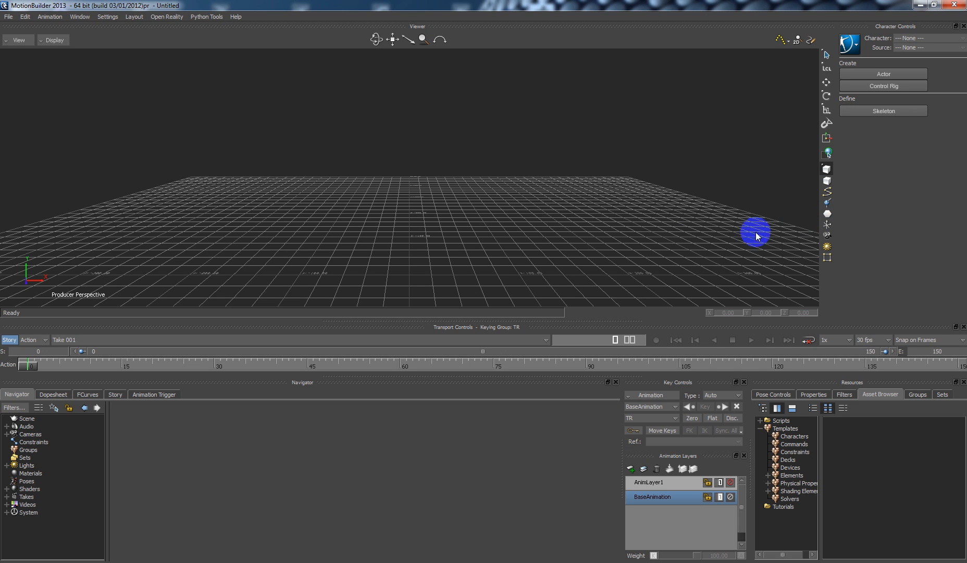
pyautogui.moveTo(801, 467)
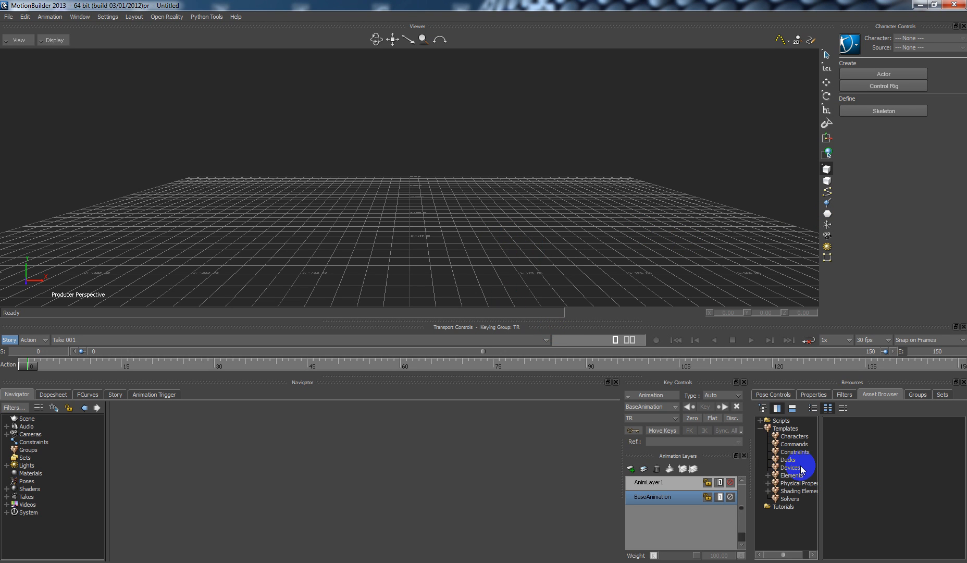
pyautogui.moveTo(798, 475)
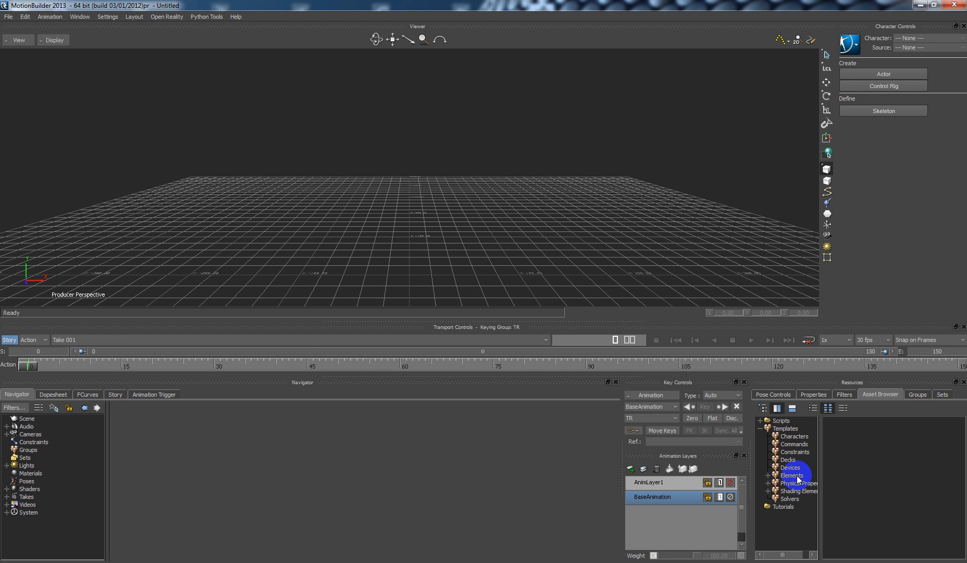
# Show the Elements templates in the Asset Browser and add the HUD asset to the Viewer.
pyautogui.click(791, 476)
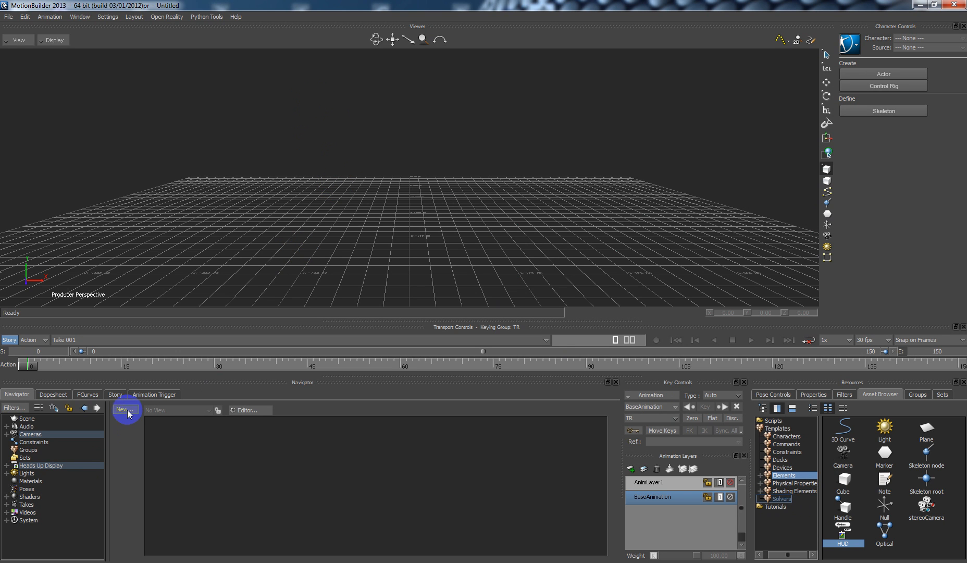
# Create a new Text entry named 'HUD Element' under Heads Up Display.
pyautogui.click(126, 409)
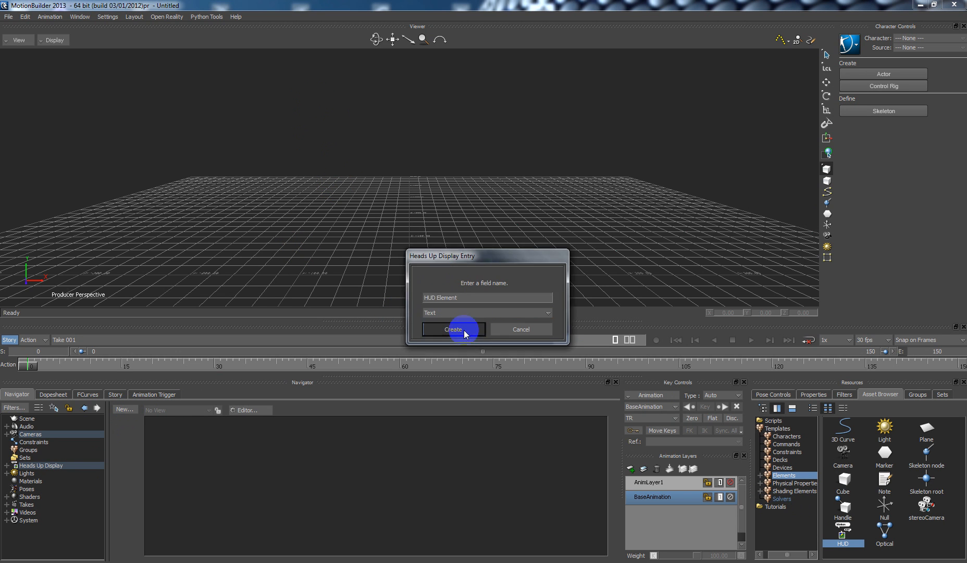
pyautogui.click(453, 329)
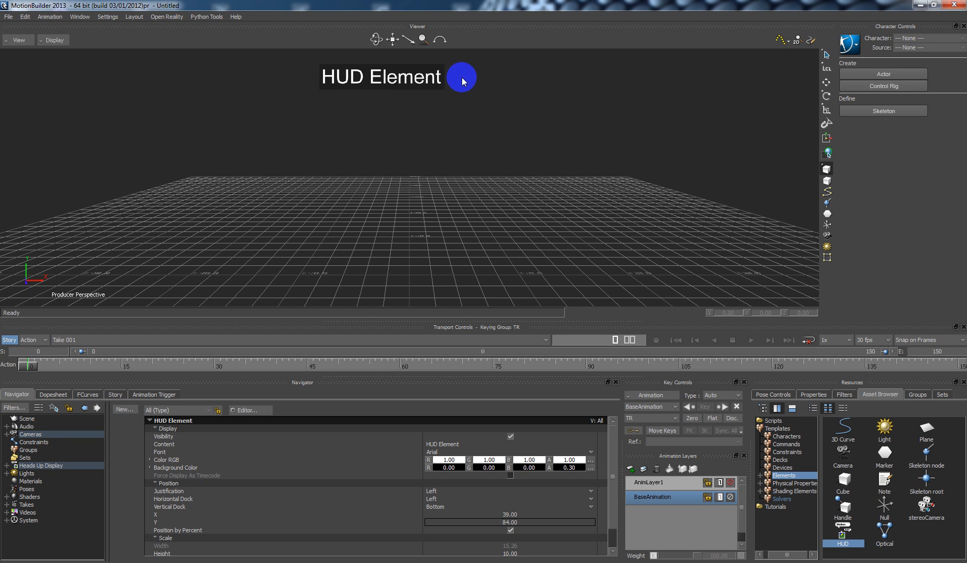
pyautogui.moveTo(460, 456)
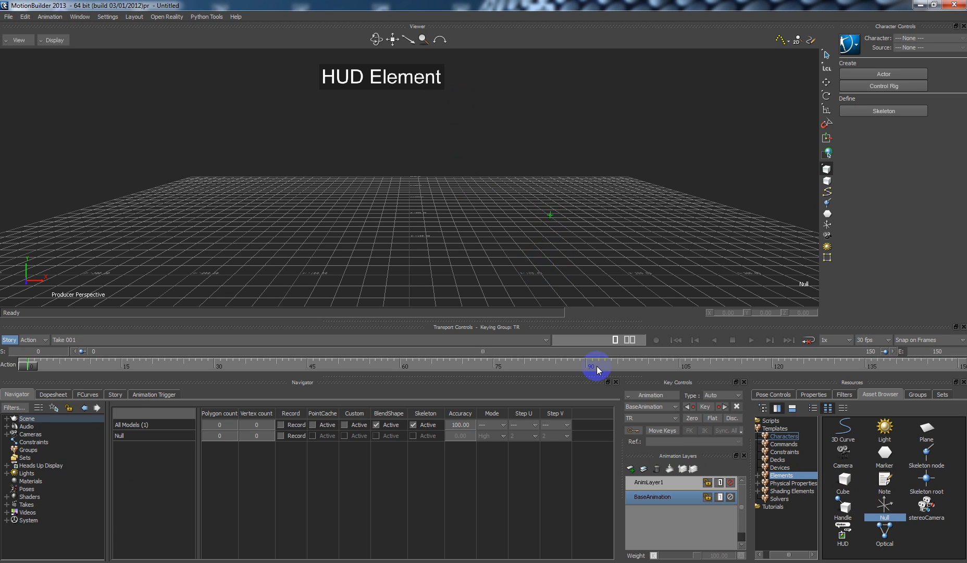
# Link the null's Size property to HUD Element and set Size to 293.
pyautogui.click(813, 394)
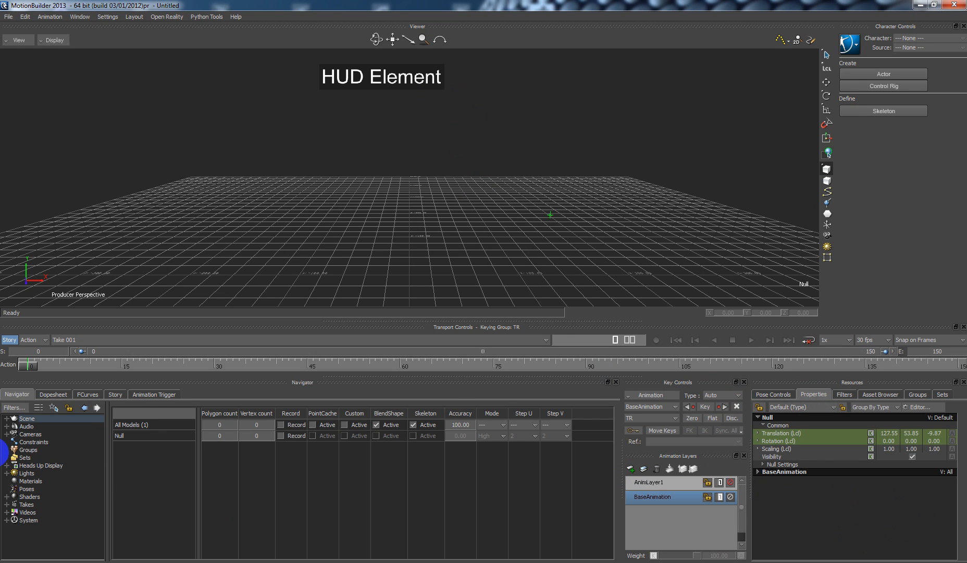
pyautogui.click(7, 465)
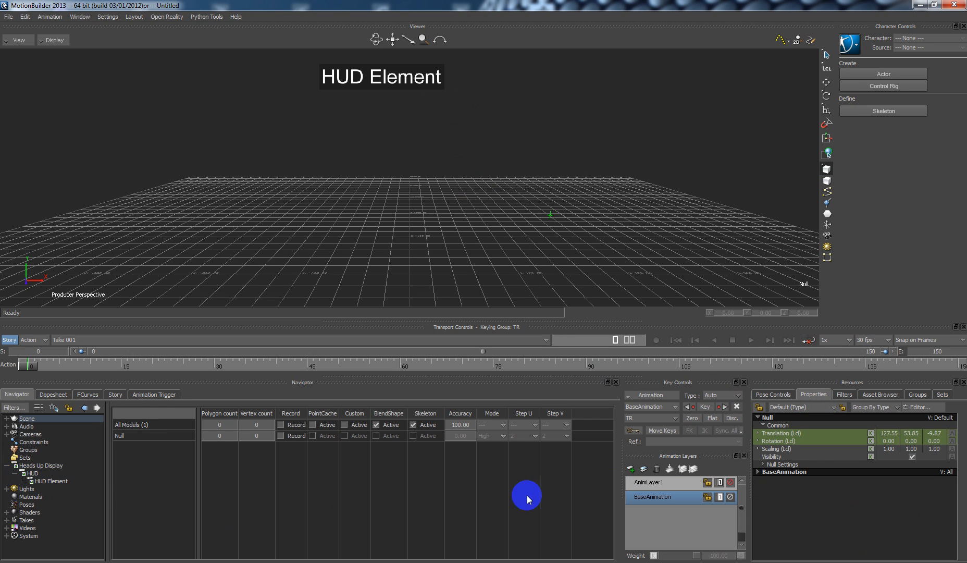
pyautogui.click(758, 464)
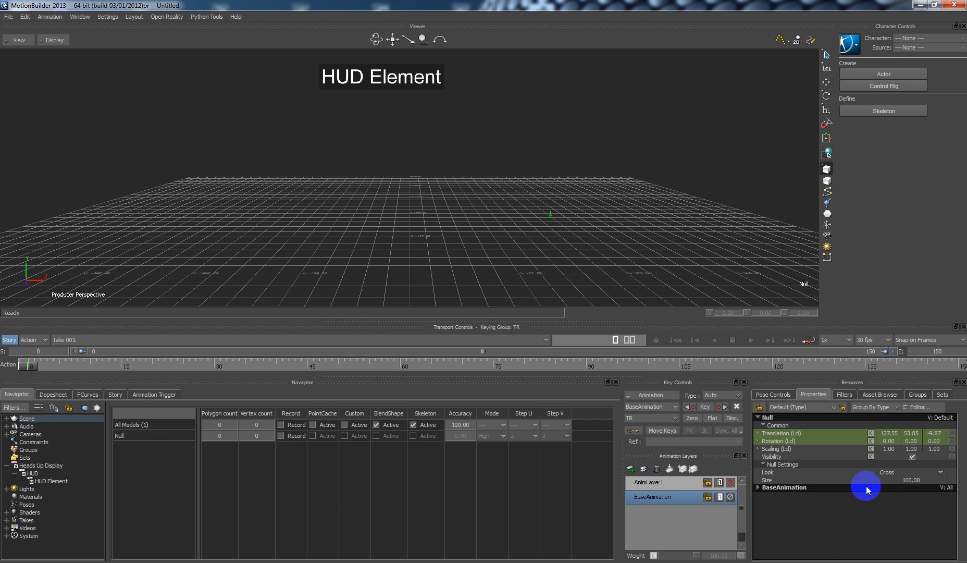
pyautogui.click(23, 473)
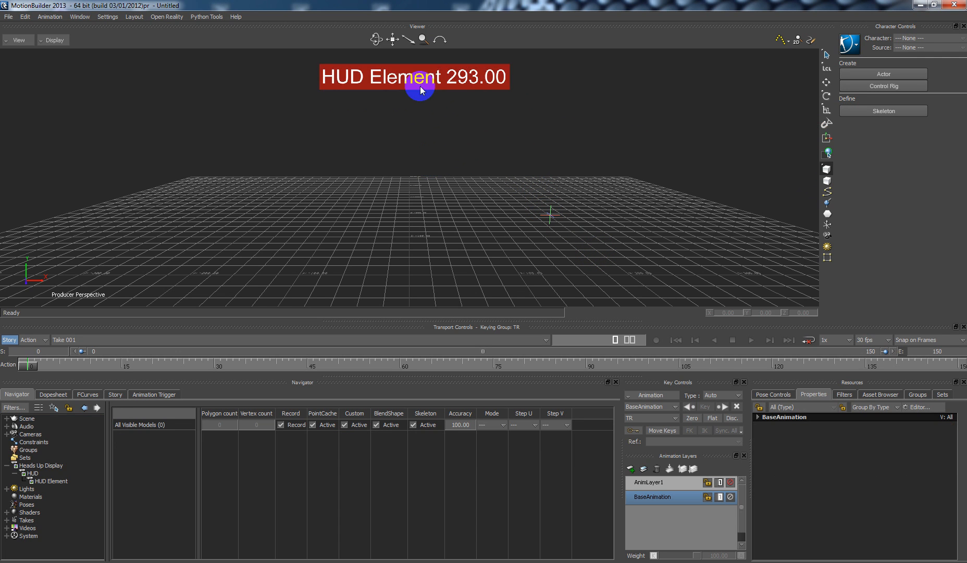
pyautogui.moveTo(441, 83)
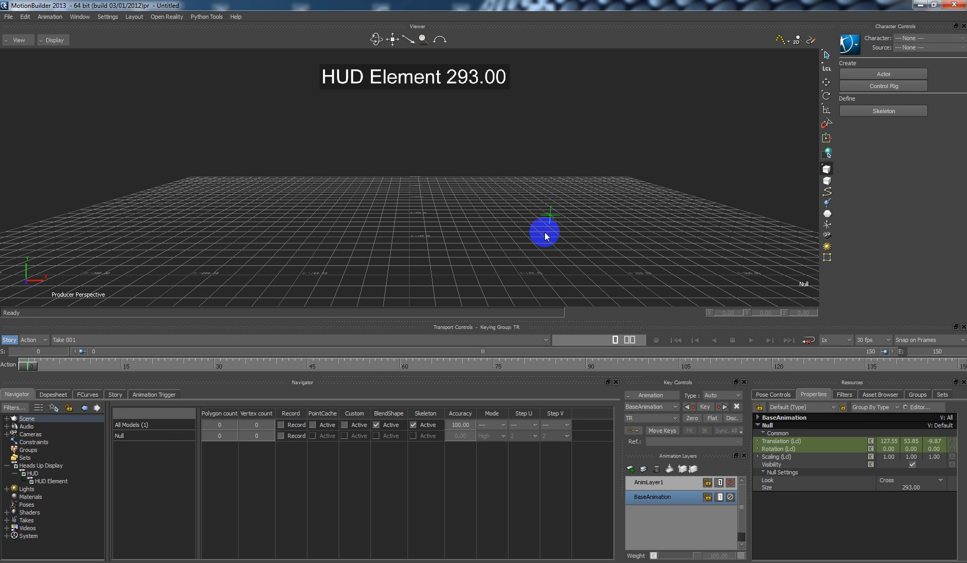
# Select the null and pick its Visibility property, with Size showing 293.00.
pyautogui.click(55, 480)
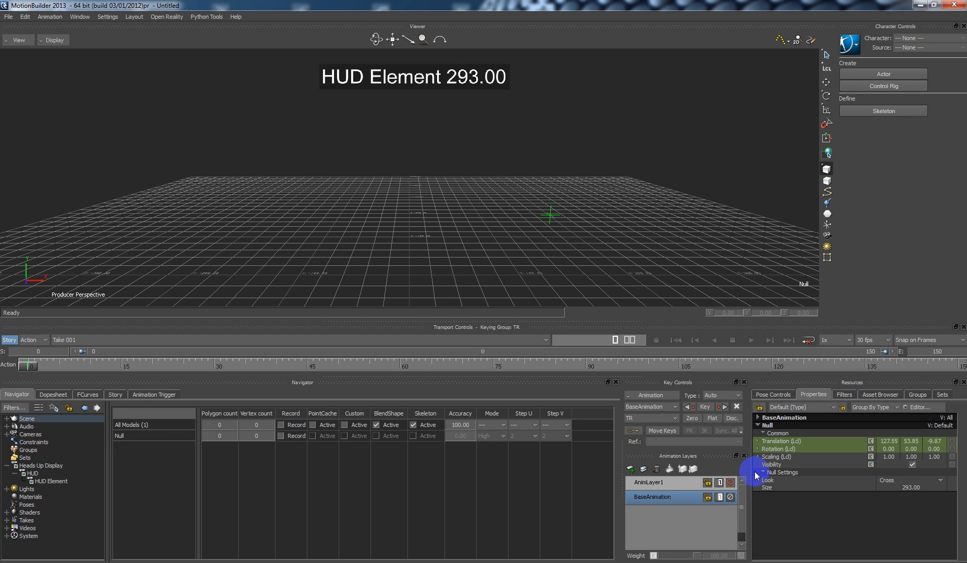
pyautogui.click(772, 464)
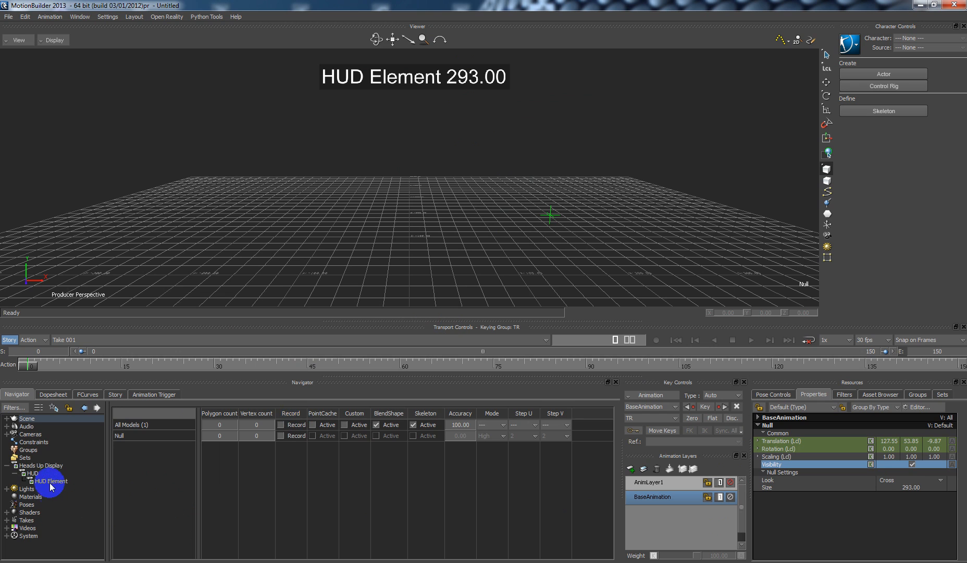
# Replace HUD Element's Size reference with a reference to the null's Visibility.
pyautogui.click(52, 480)
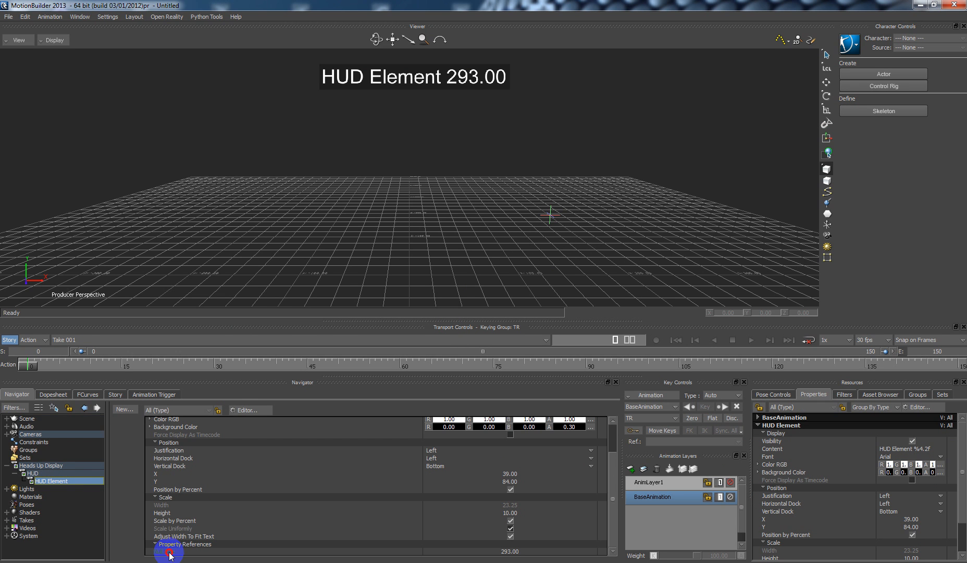
pyautogui.rightClick(170, 549)
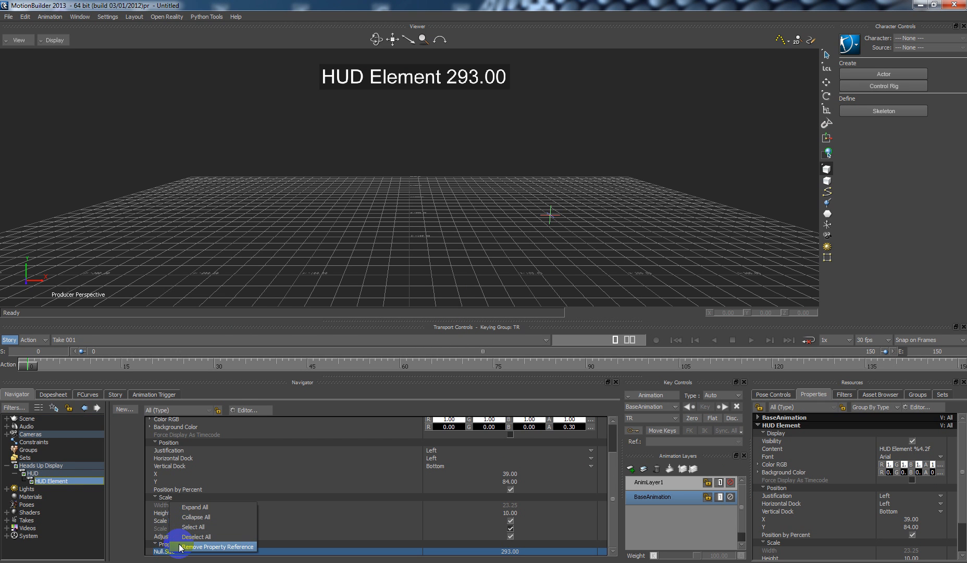
pyautogui.click(221, 547)
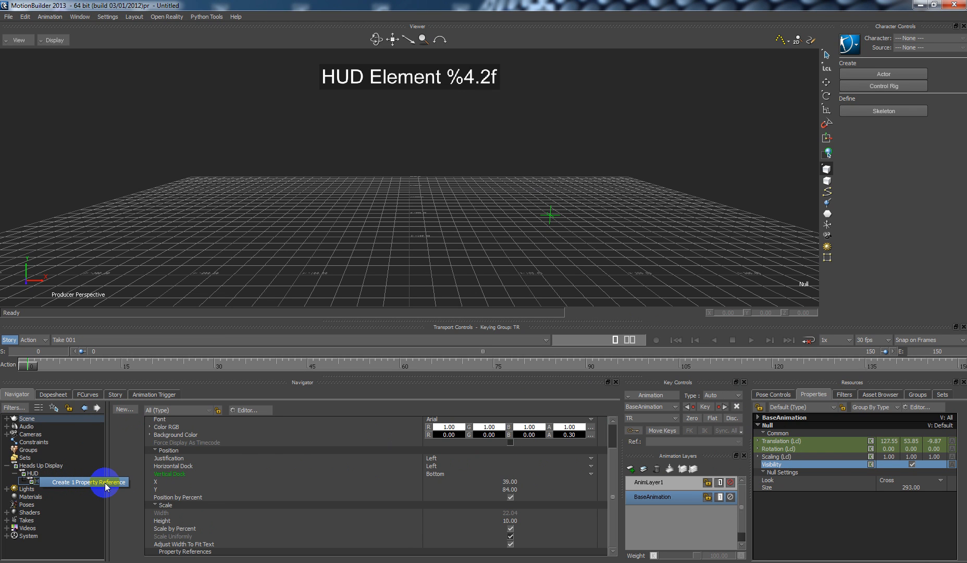
pyautogui.click(88, 482)
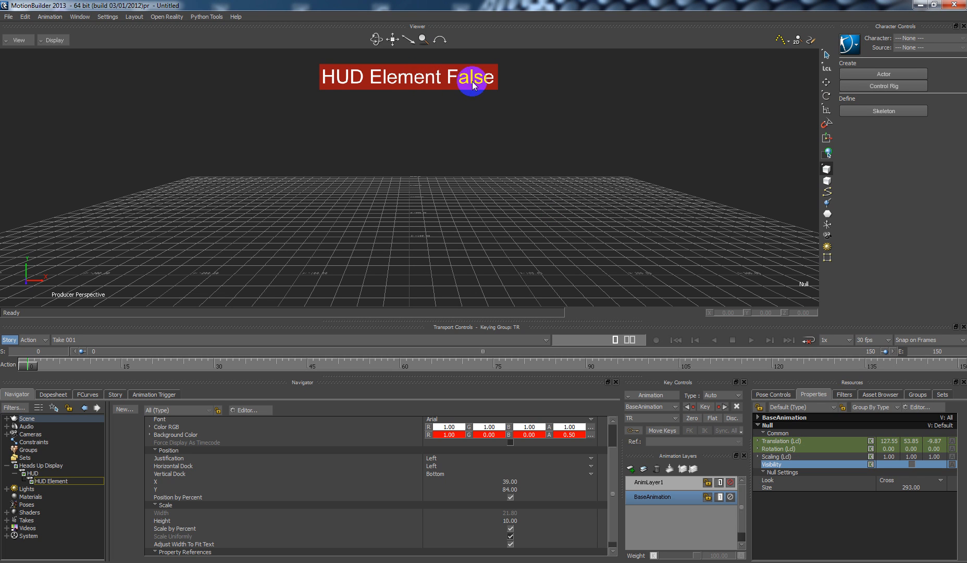
pyautogui.moveTo(447, 85)
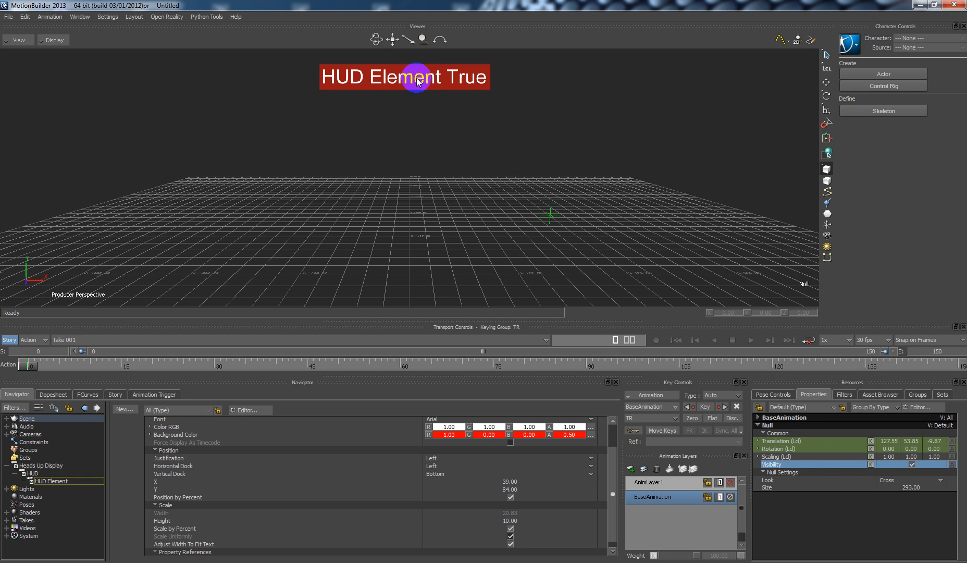
# Toggle the null's visibility from the HUD text until it reads True.
pyautogui.click(871, 465)
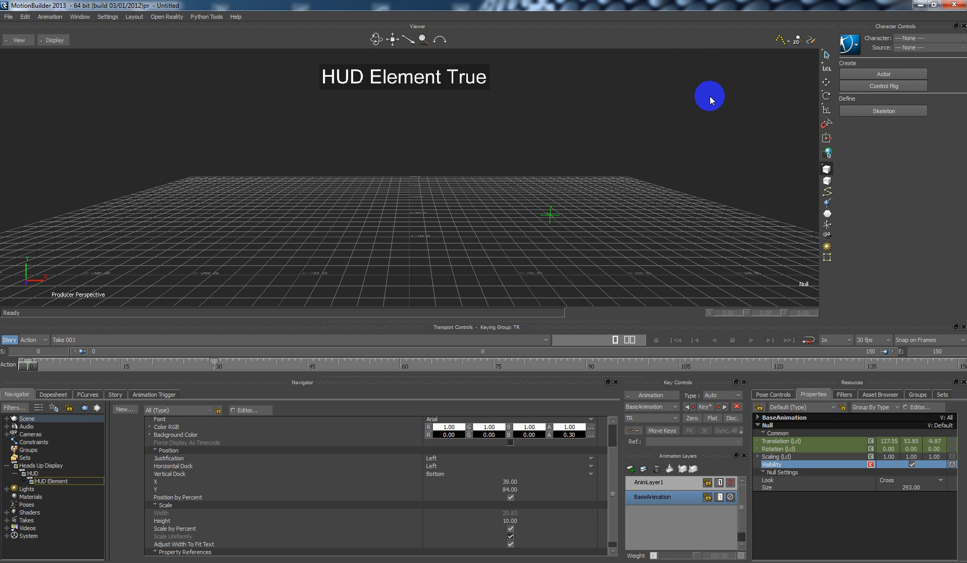
pyautogui.moveTo(693, 98)
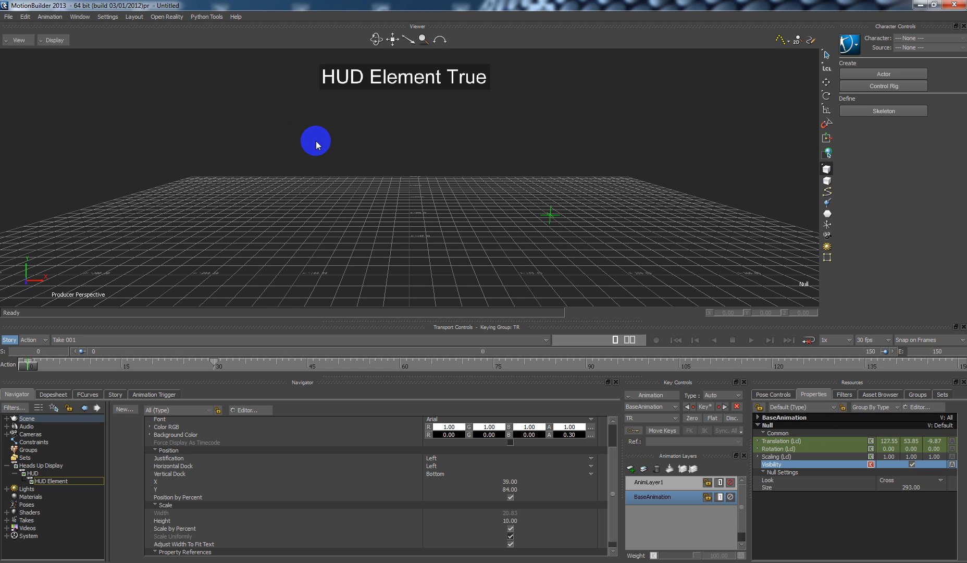
pyautogui.click(9, 16)
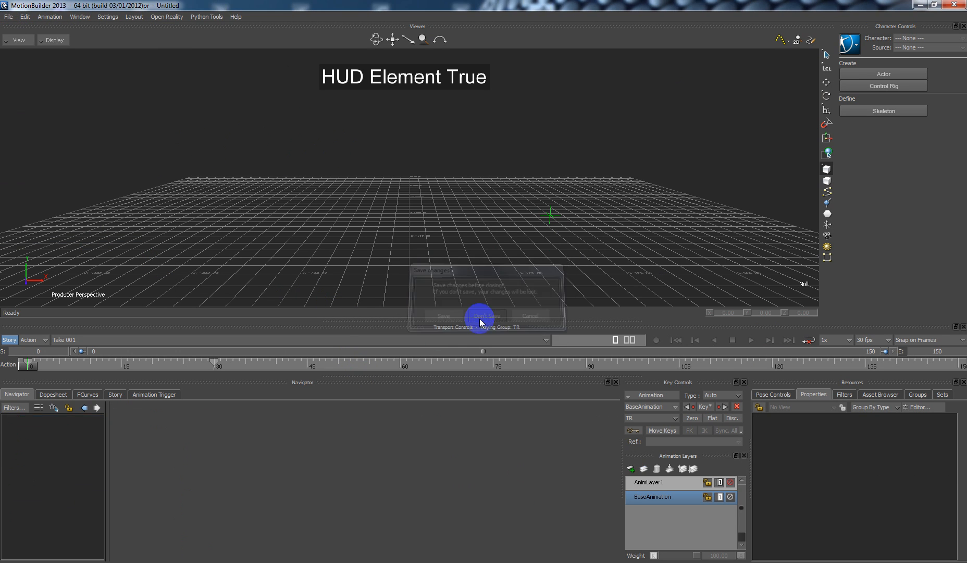
# Discard the untitled scene's changes and load hudext_testScript.fbx.
pyautogui.click(487, 315)
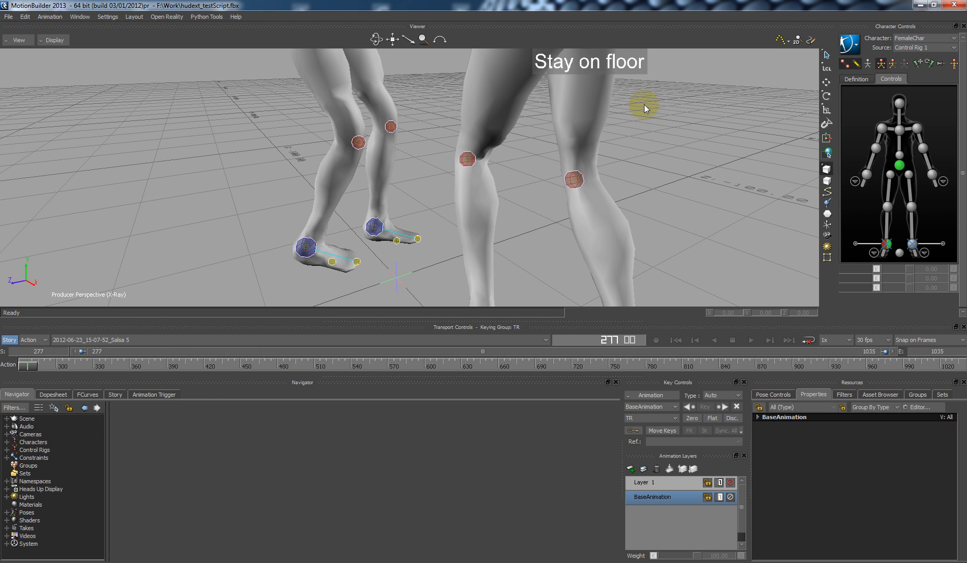
pyautogui.moveTo(671, 171)
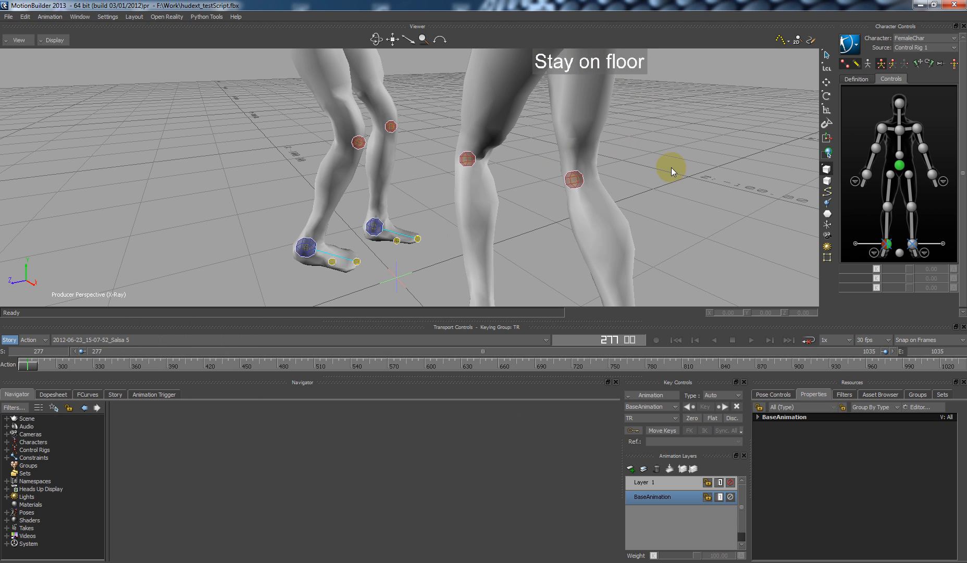
# Inspect the Stay on floor element's ScriptExecute property and close its script window.
pyautogui.click(9, 497)
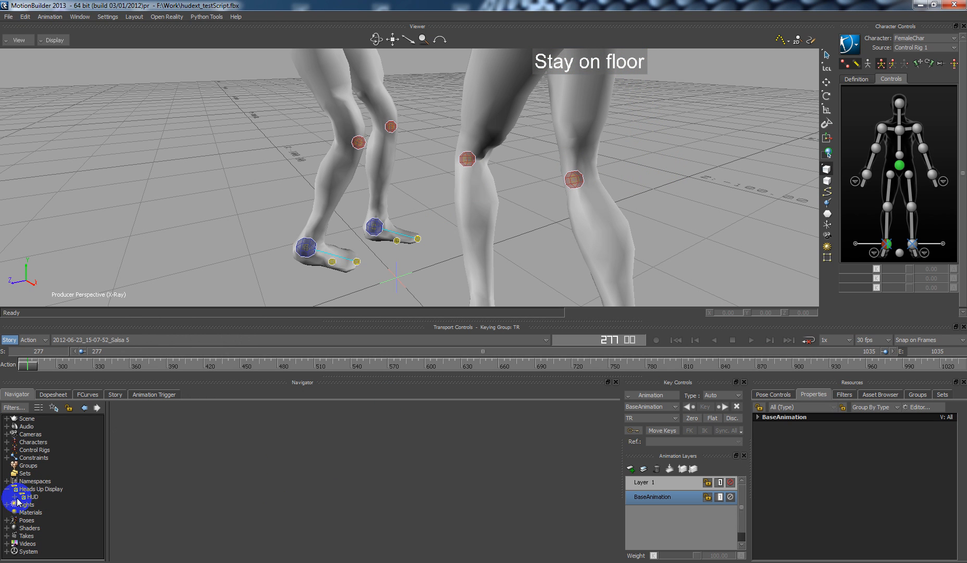
pyautogui.click(50, 505)
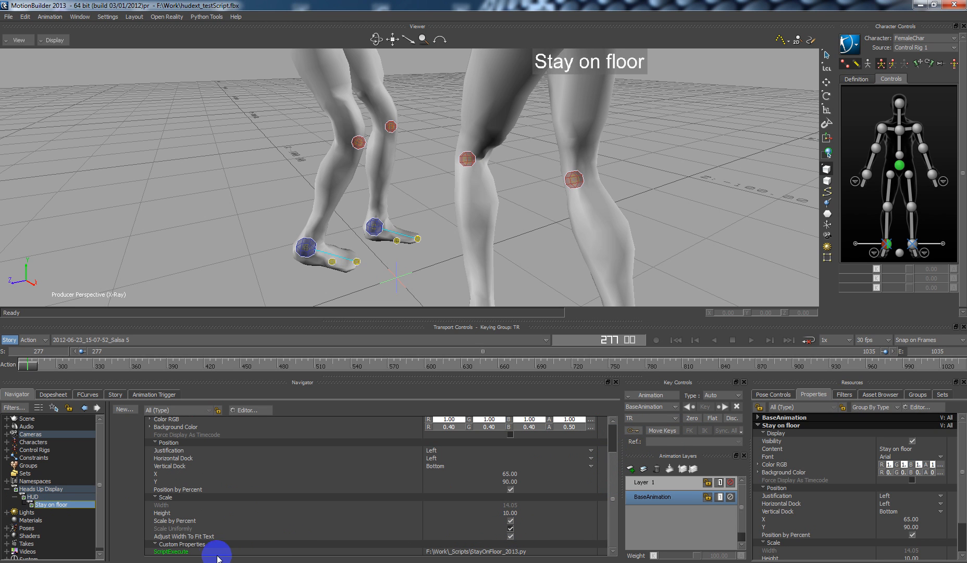
pyautogui.click(170, 551)
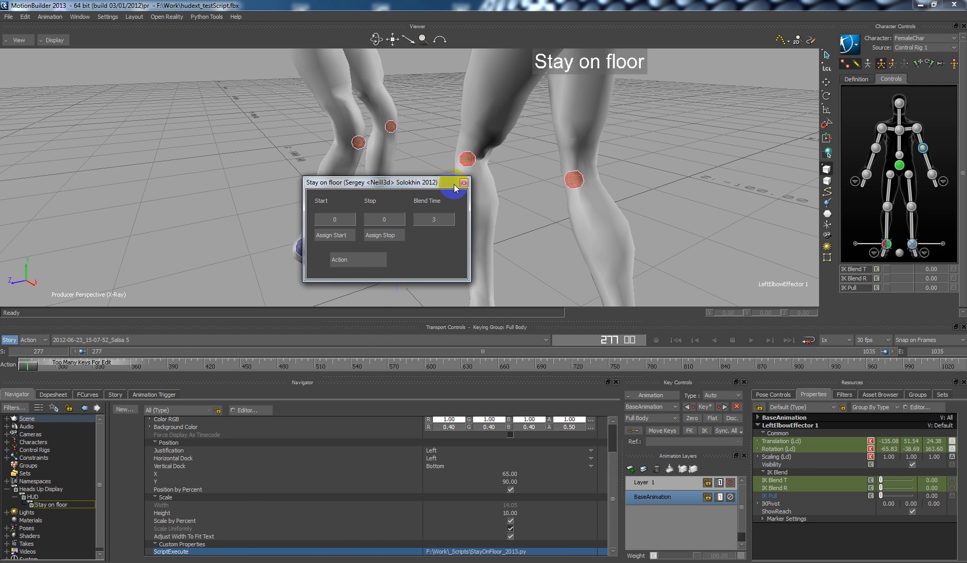
pyautogui.click(456, 183)
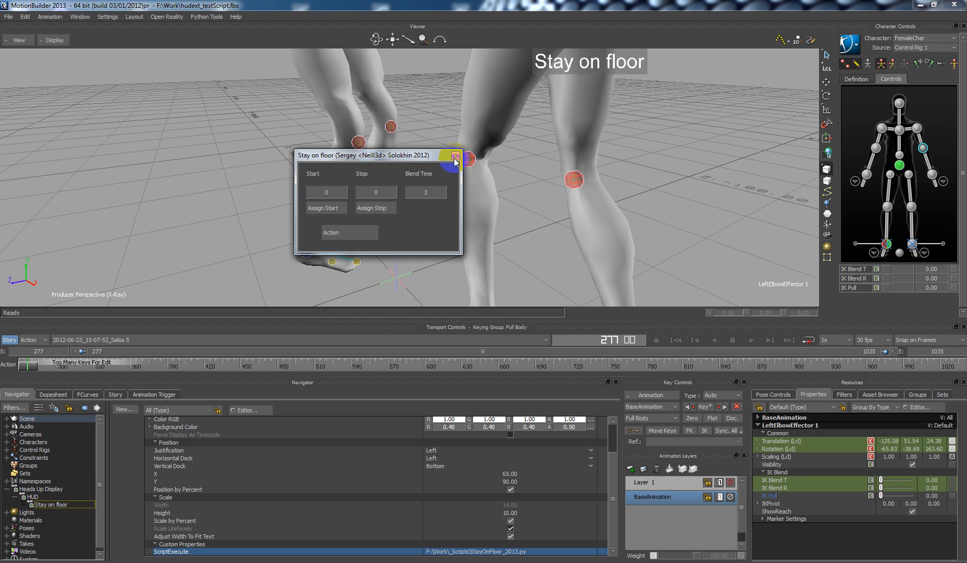
pyautogui.click(456, 155)
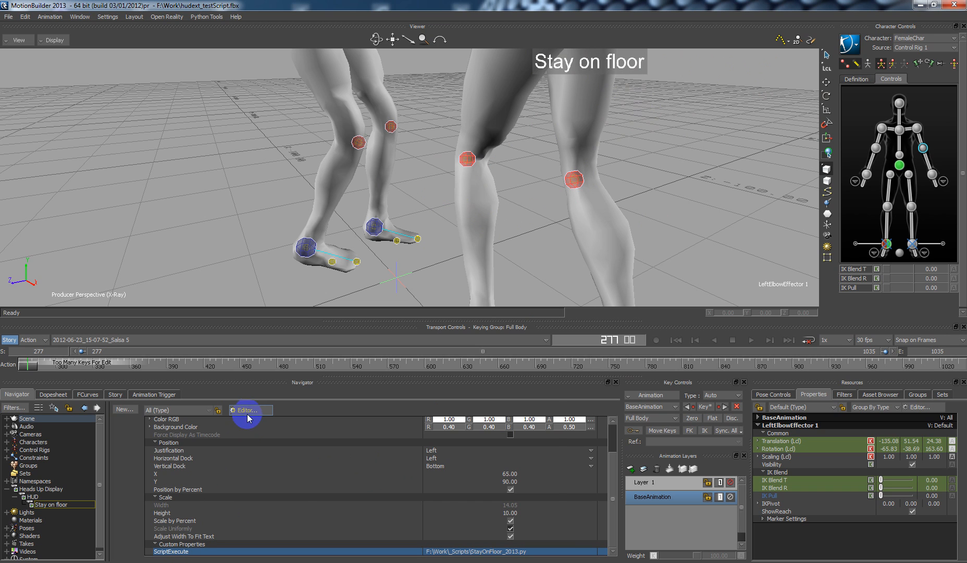
# Add a String custom property to Stay on floor in the Property Editor.
pyautogui.click(247, 410)
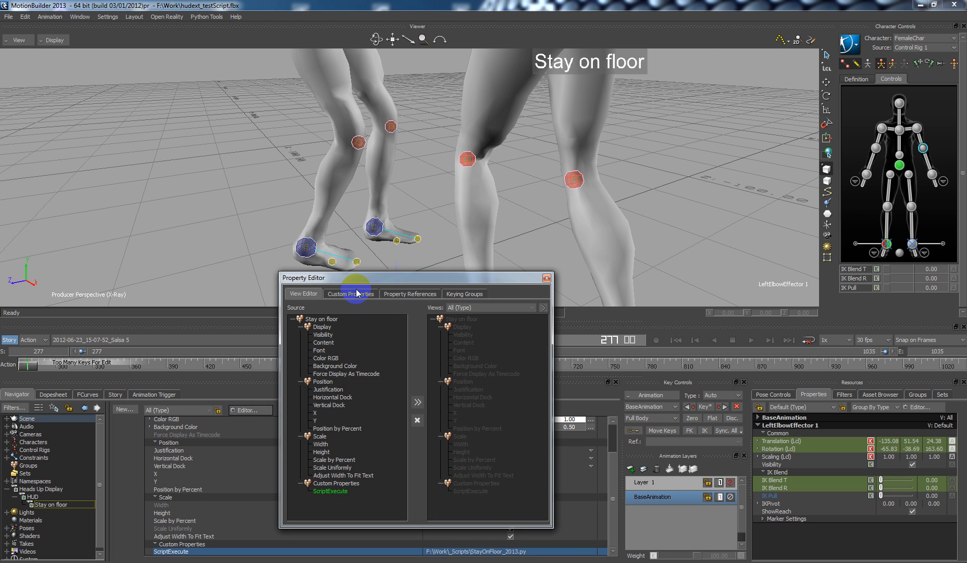
pyautogui.click(351, 293)
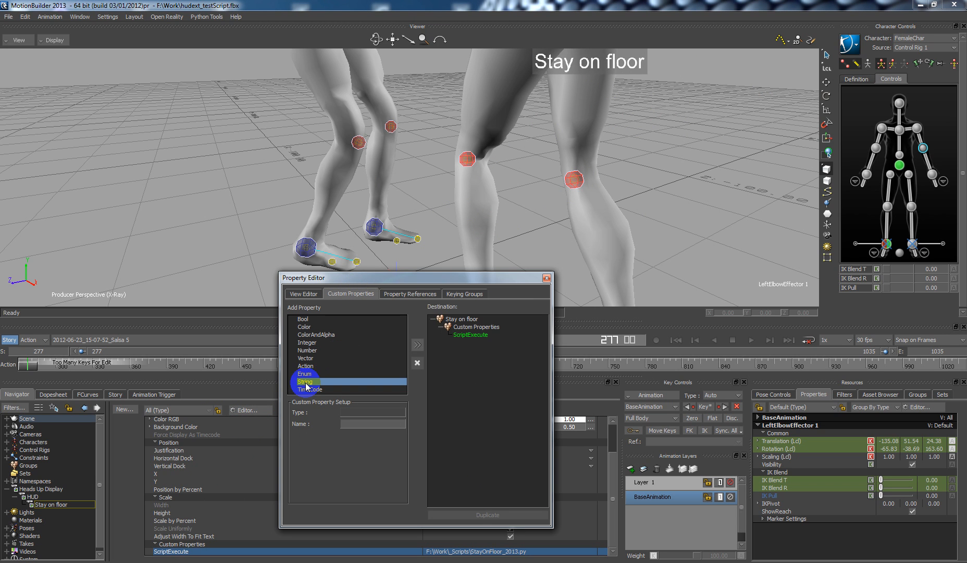
pyautogui.moveTo(417, 345)
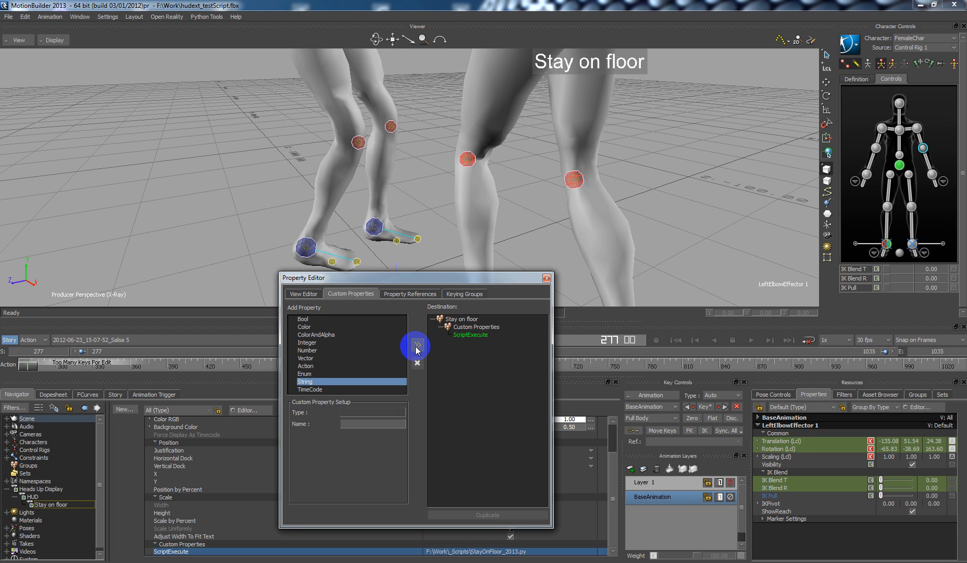
pyautogui.click(416, 345)
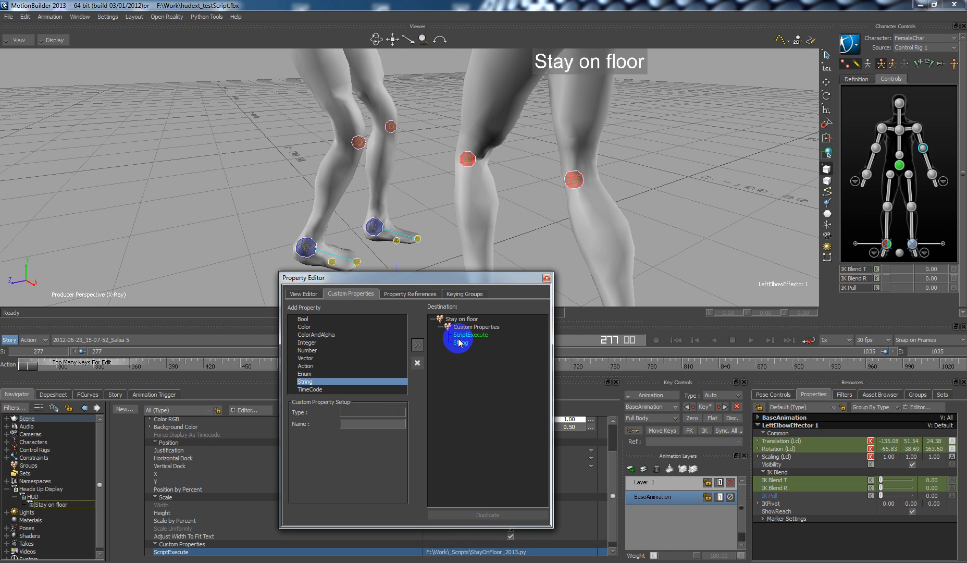
pyautogui.click(417, 344)
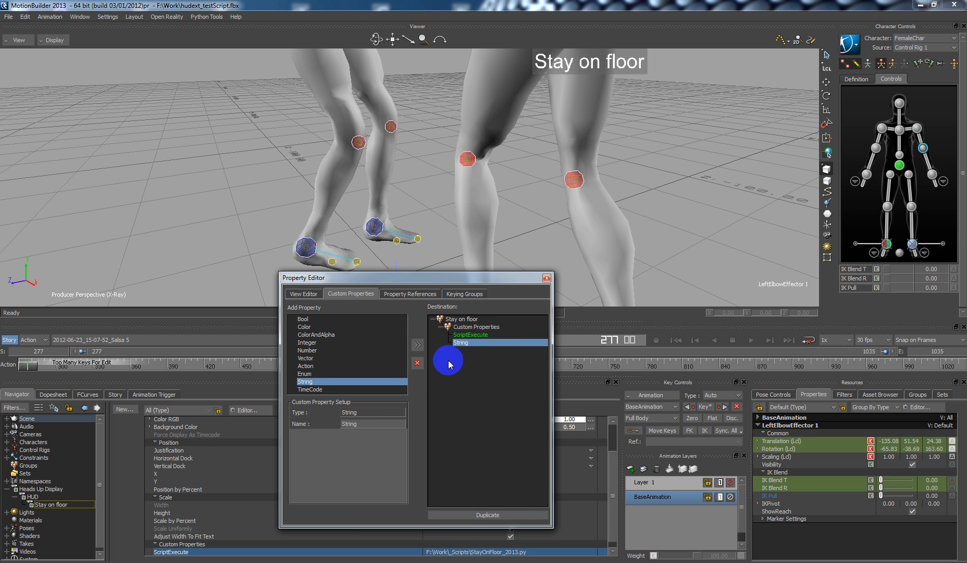
pyautogui.moveTo(371, 422)
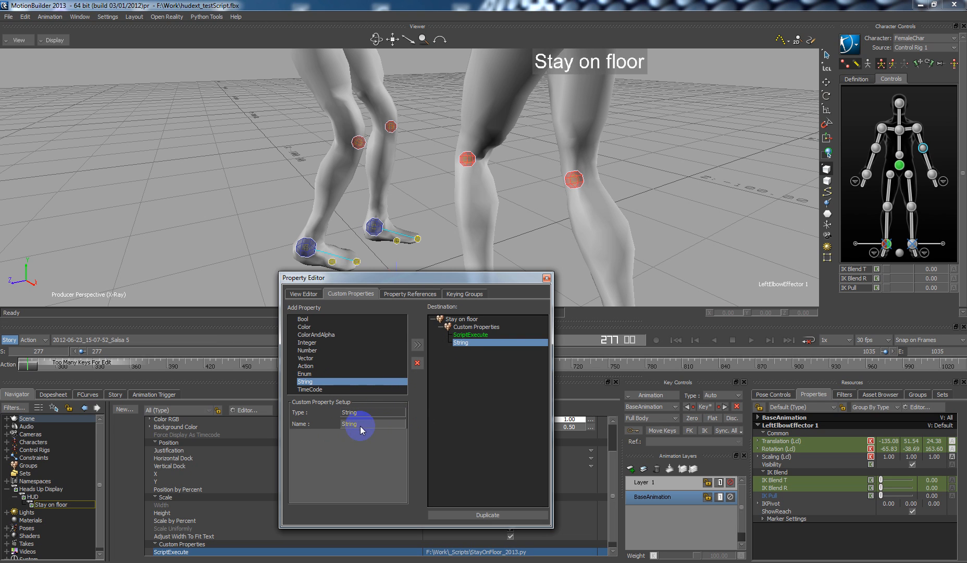
pyautogui.moveTo(488, 336)
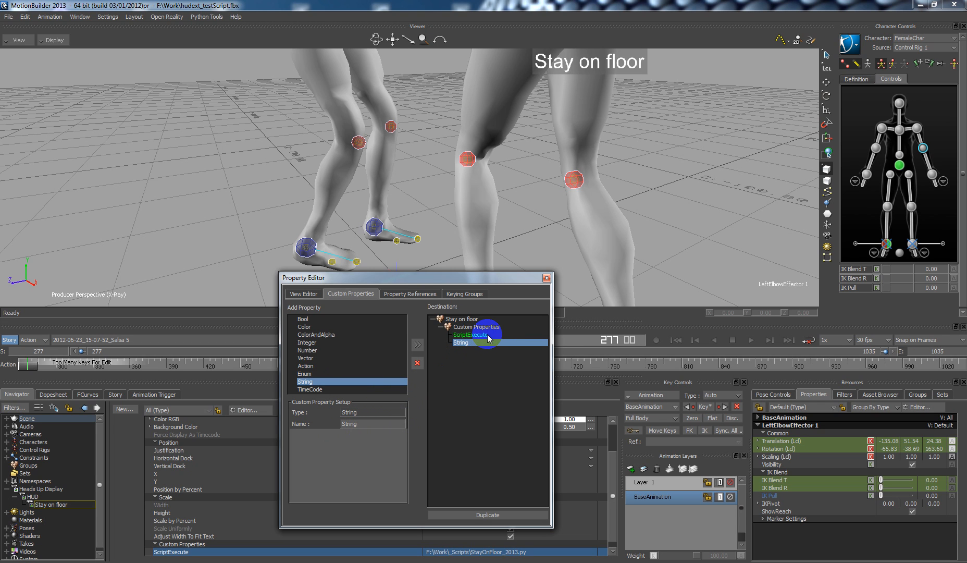
# Check ScriptExecute's StayOnFloor_2013.py path, then close the Property Editor.
pyautogui.click(472, 335)
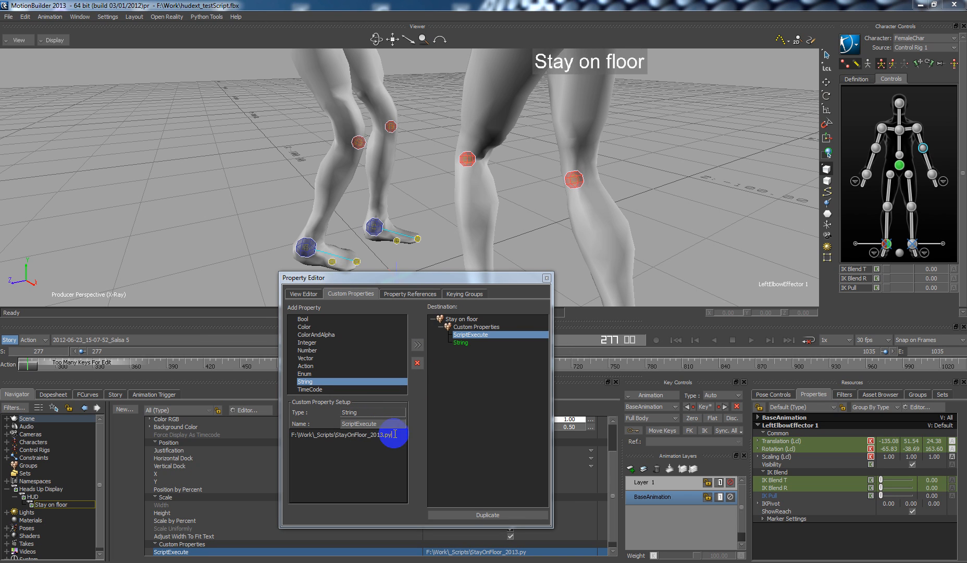
pyautogui.tripleClick(345, 434)
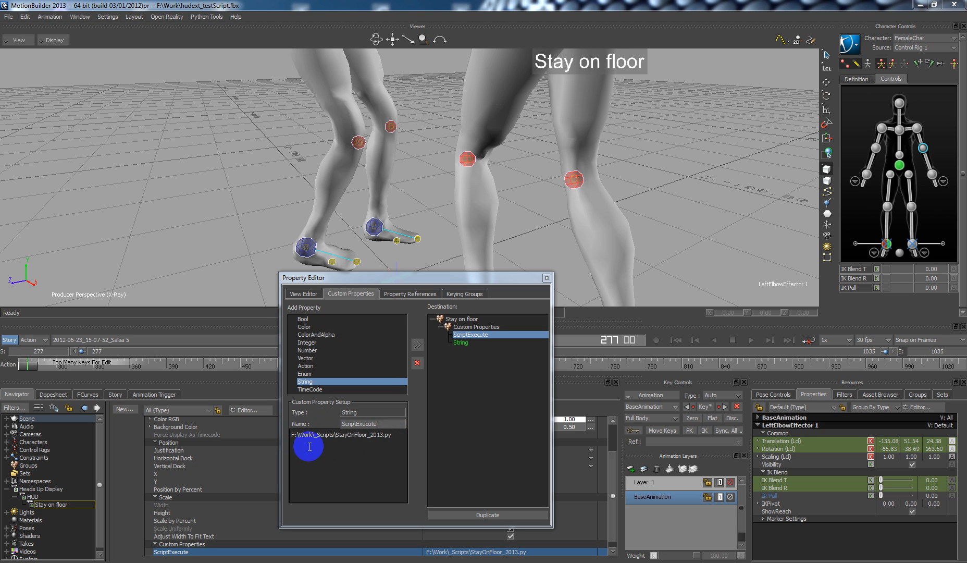
pyautogui.moveTo(537, 164)
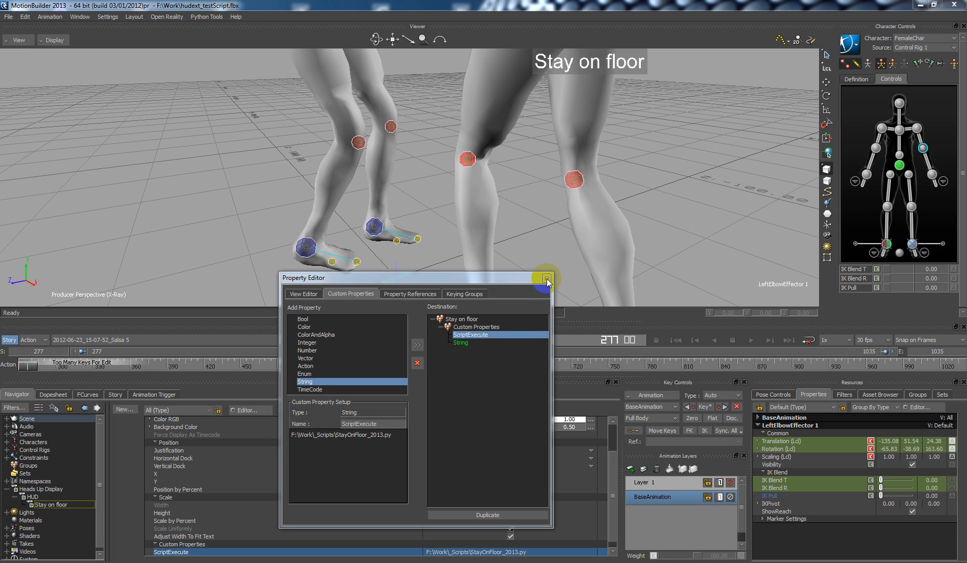
pyautogui.click(545, 278)
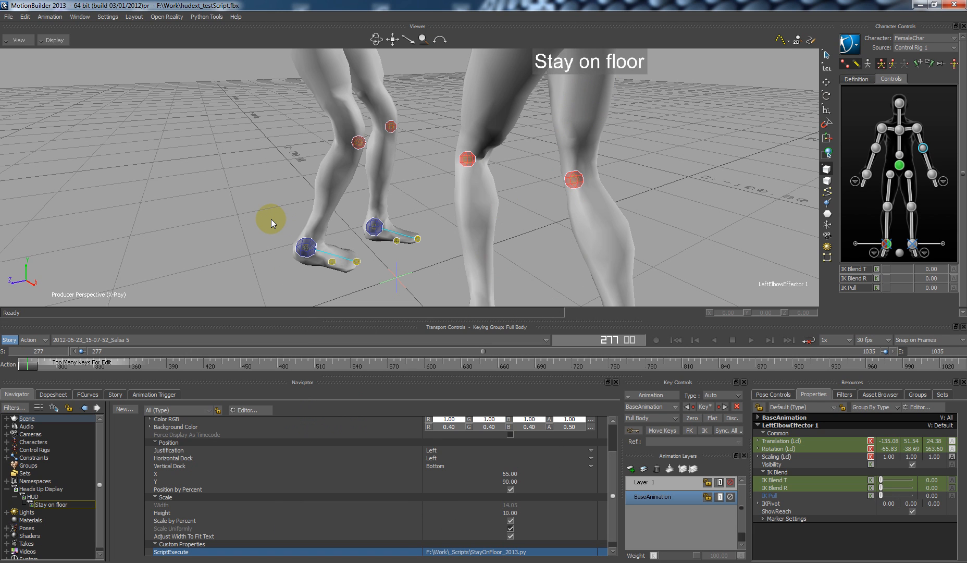
pyautogui.moveTo(259, 208)
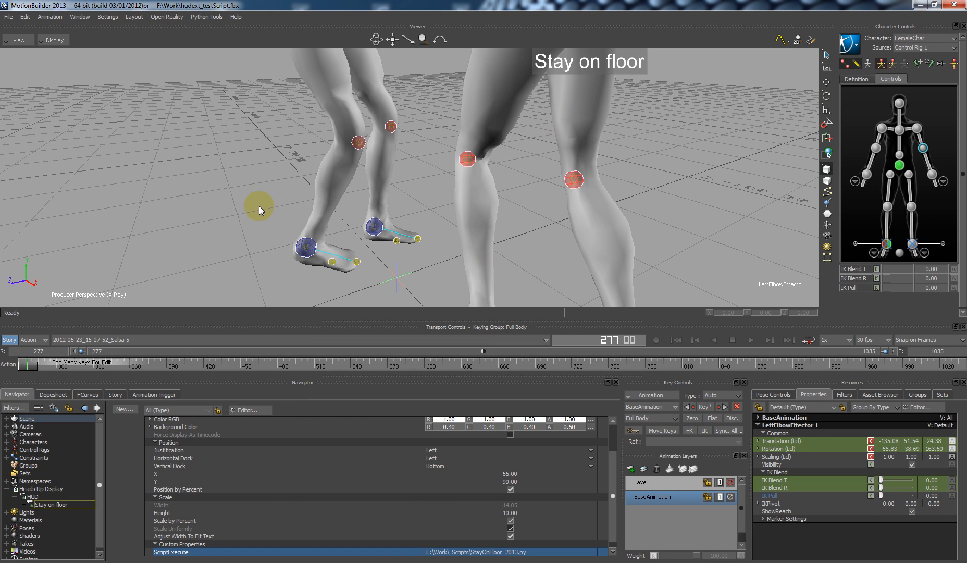
pyautogui.moveTo(108, 97)
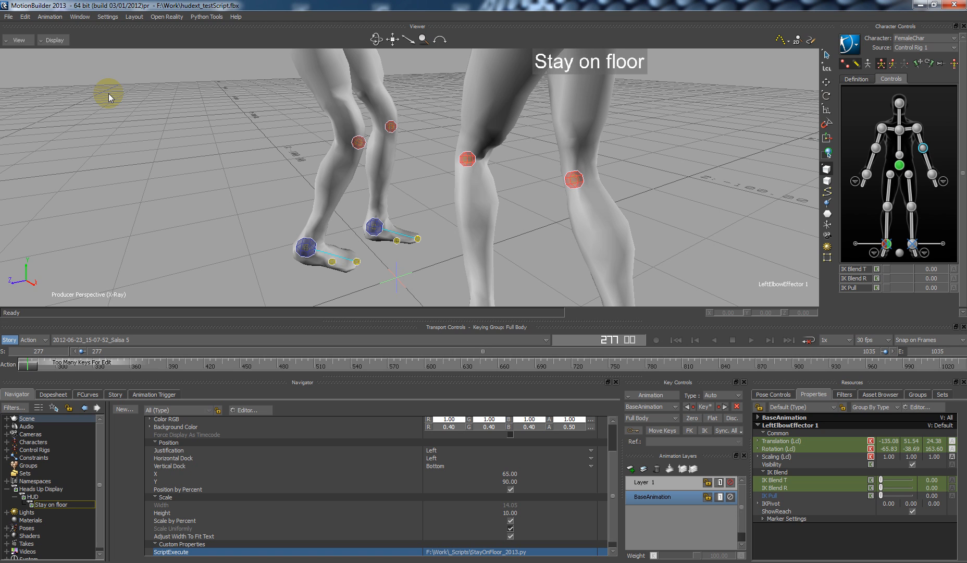
pyautogui.moveTo(6, 48)
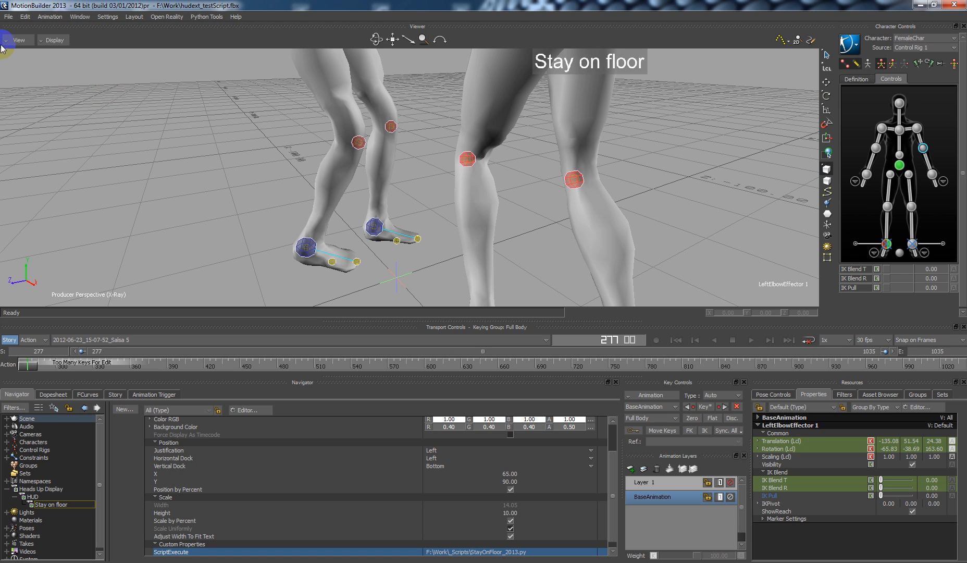